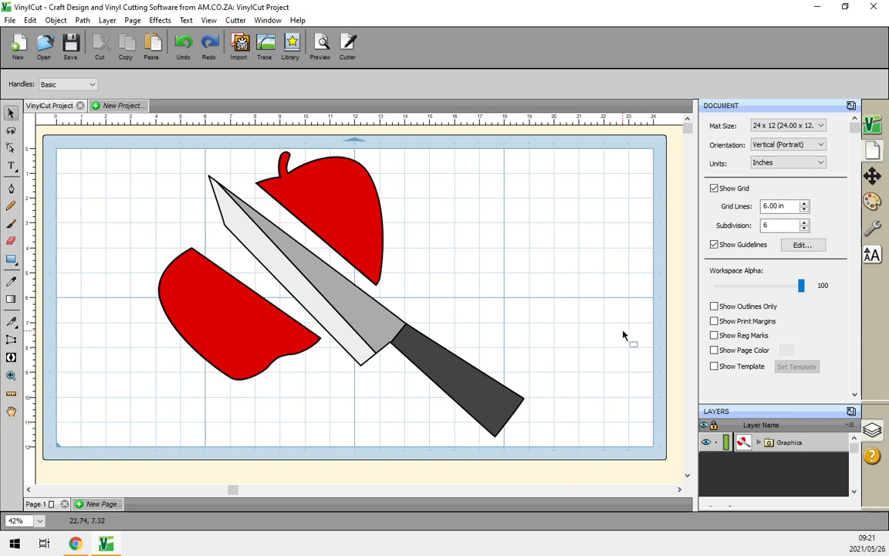
pyautogui.moveTo(605, 329)
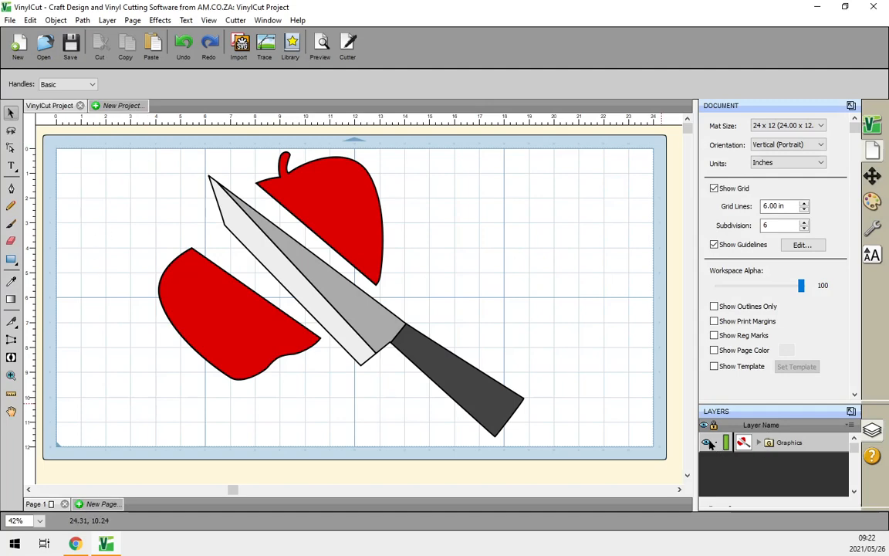
# Hide the finished example graphic and raise the apple's stroke width to 8.00
pyautogui.click(290, 44)
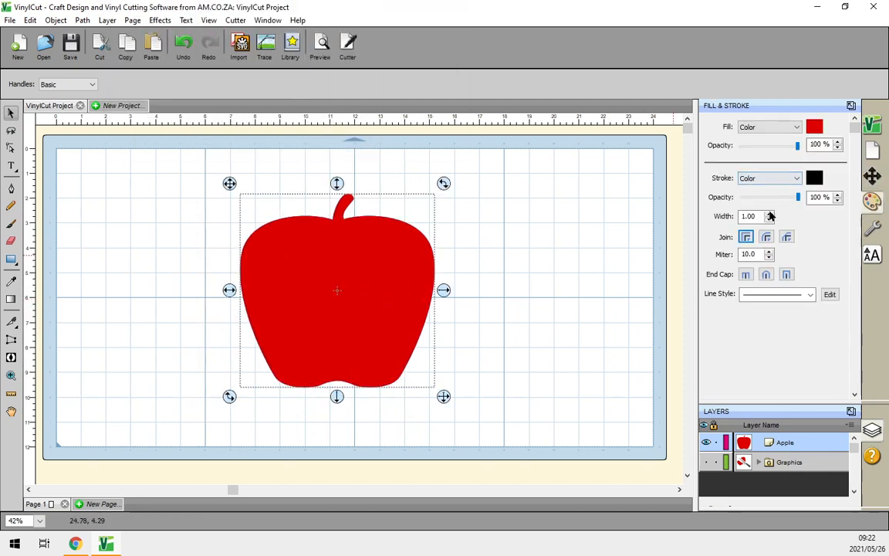
pyautogui.click(769, 213)
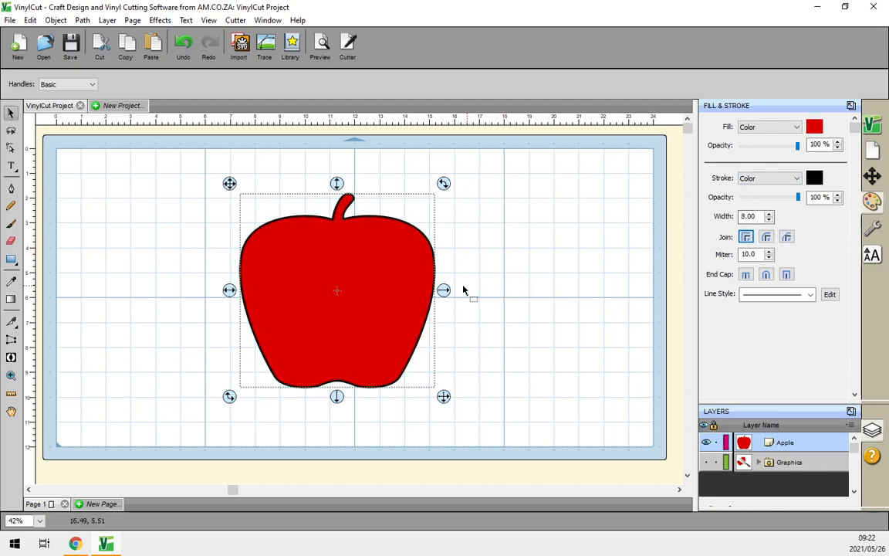
pyautogui.moveTo(195, 341)
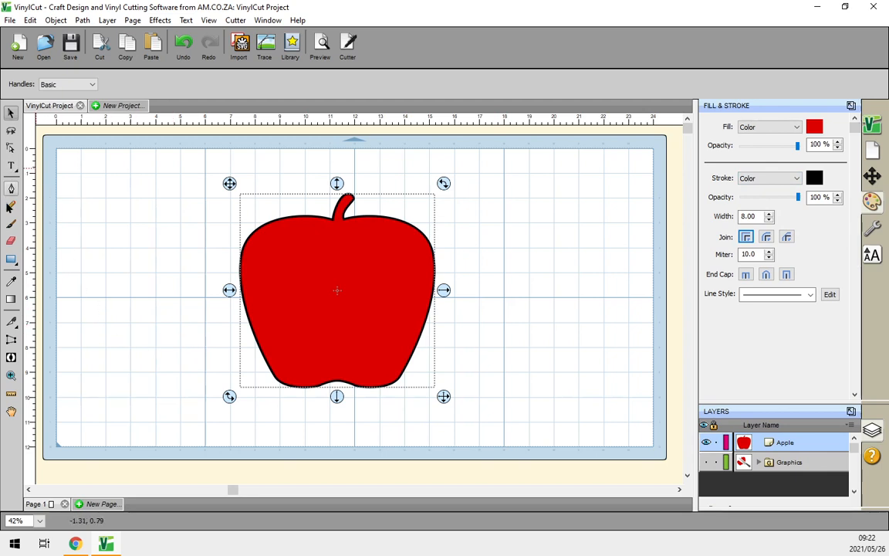
pyautogui.moveTo(11, 324)
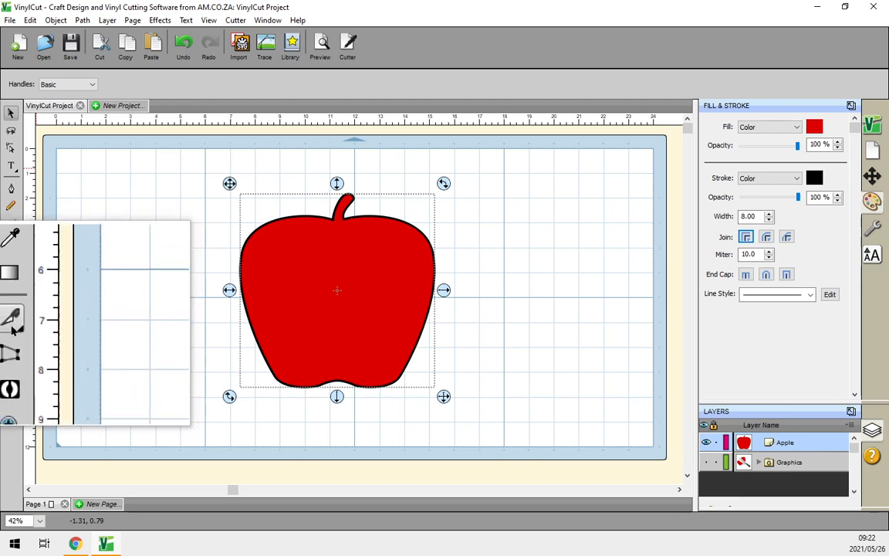
# Cut the apple diagonally from upper left to lower right with the Knife tool
pyautogui.click(10, 320)
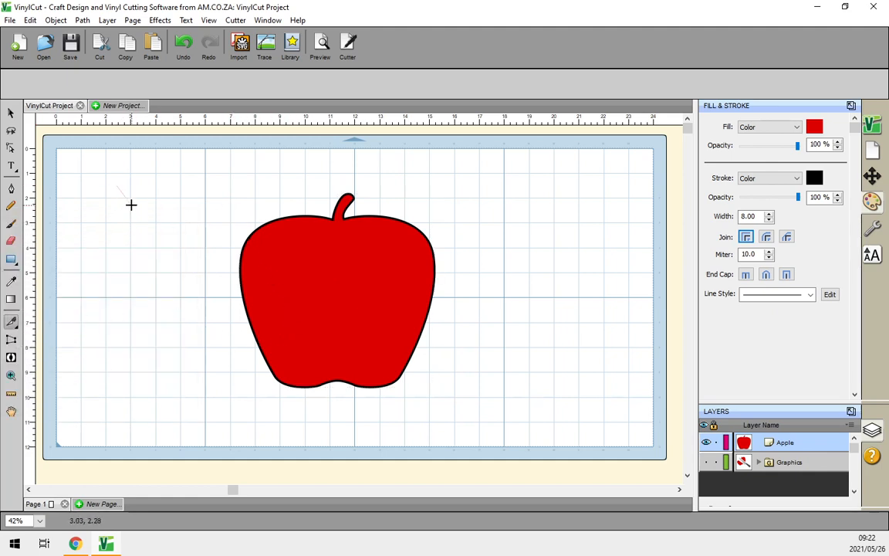
pyautogui.moveTo(120, 188); pyautogui.dragTo(192, 328)
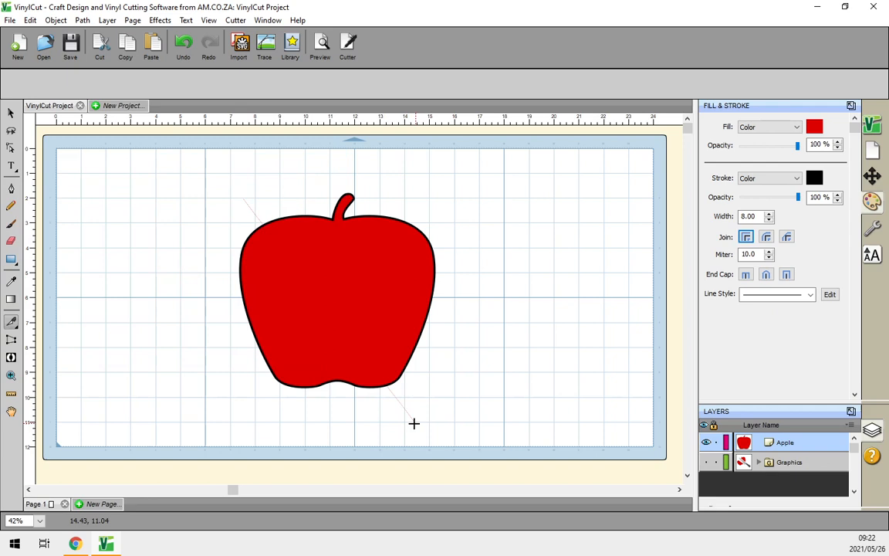
pyautogui.moveTo(444, 401)
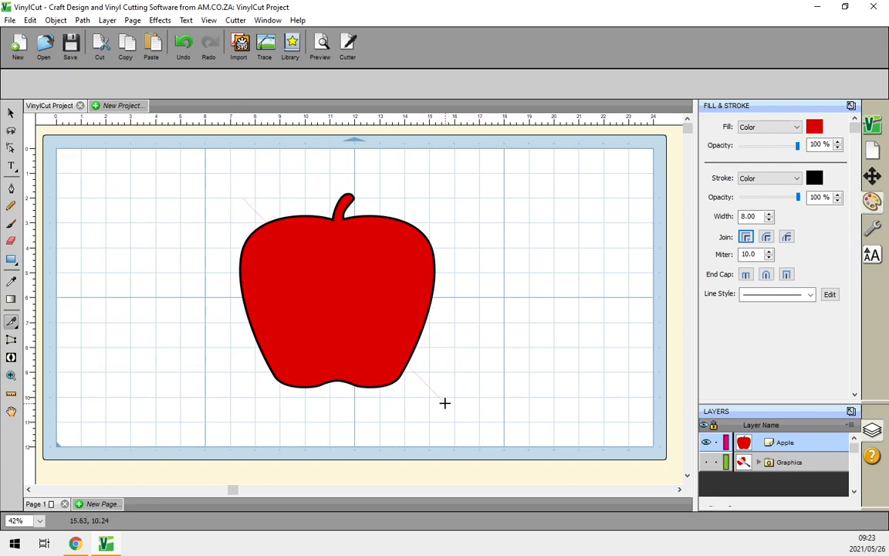
pyautogui.moveTo(446, 380)
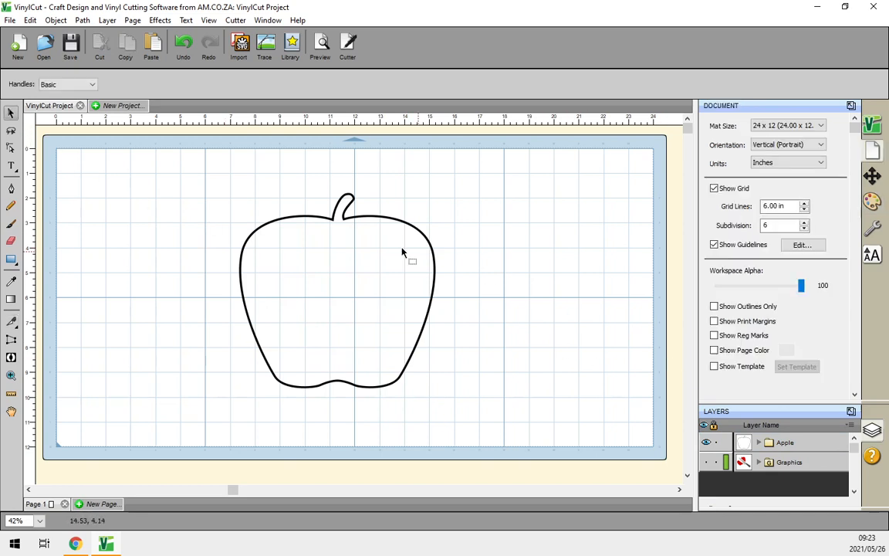
pyautogui.moveTo(460, 416)
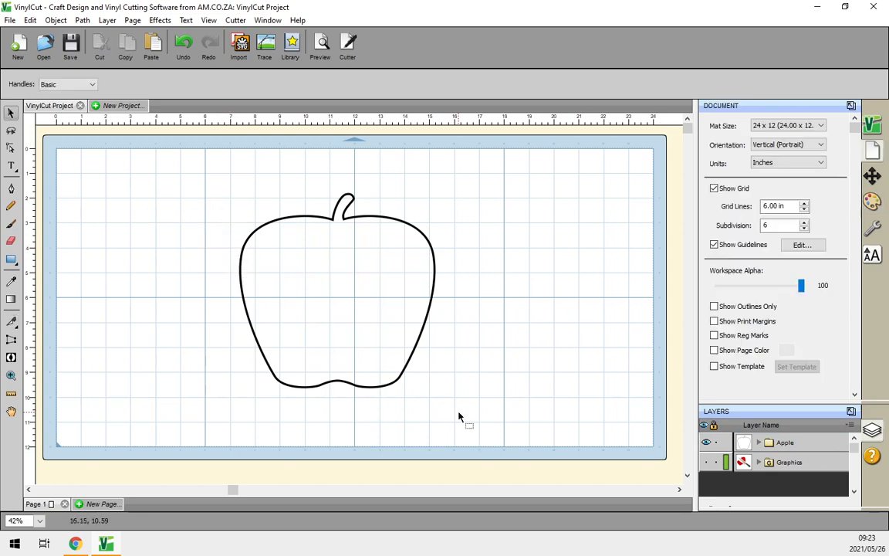
pyautogui.moveTo(392, 300)
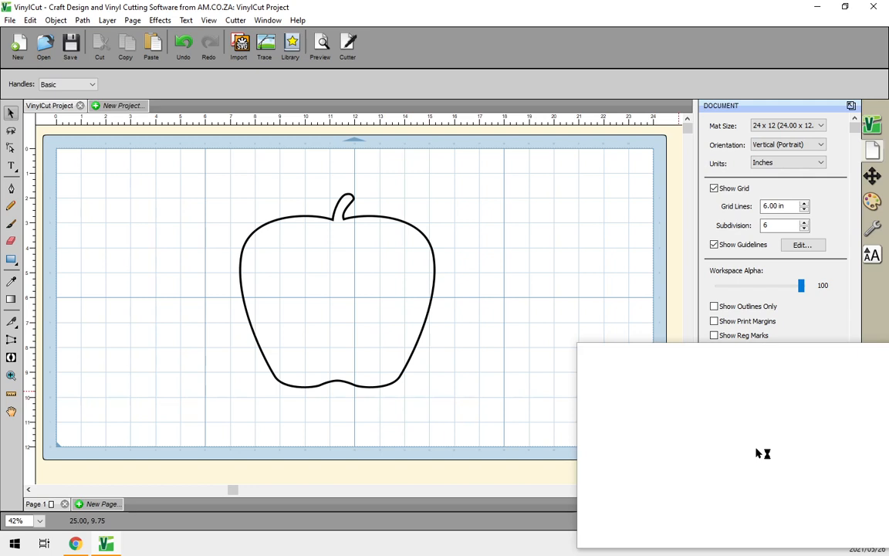
# Drag the upper-right apple piece away to open a gap along the diagonal cut
pyautogui.click(336, 290)
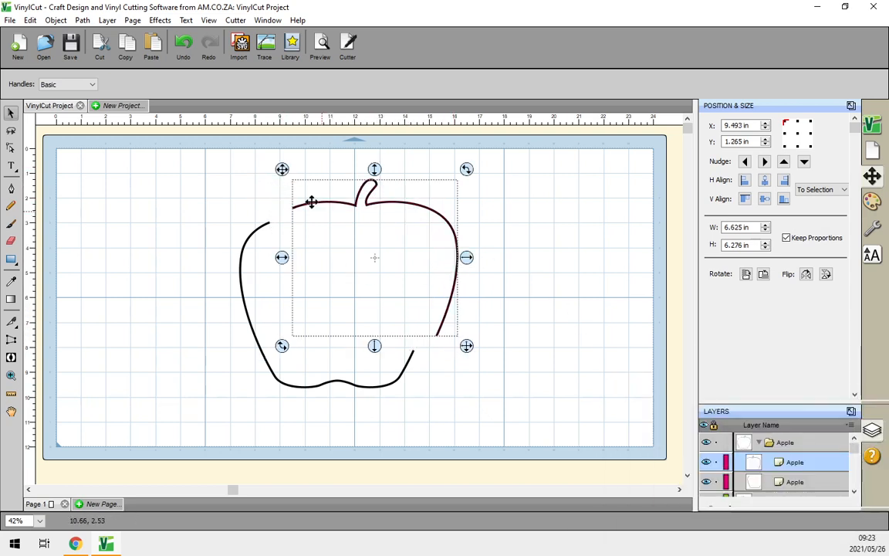
pyautogui.moveTo(312, 202); pyautogui.dragTo(382, 297)
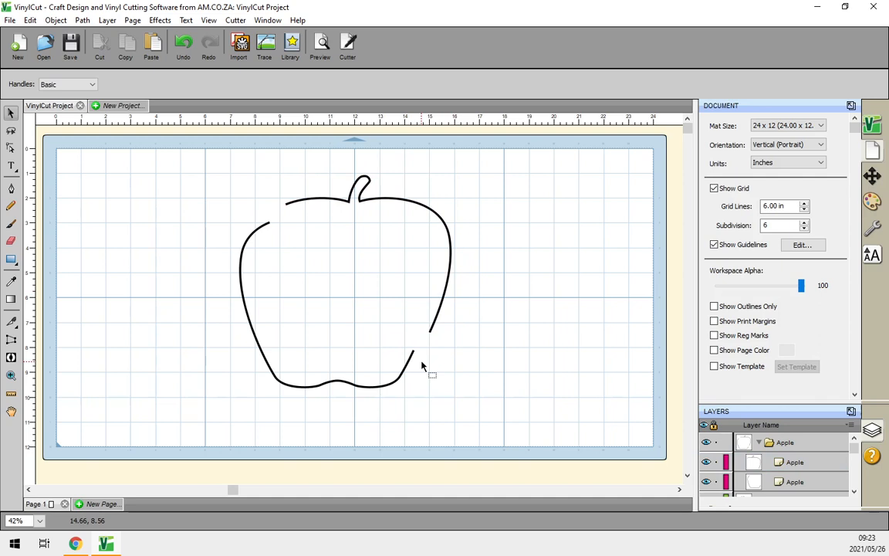
pyautogui.moveTo(257, 240)
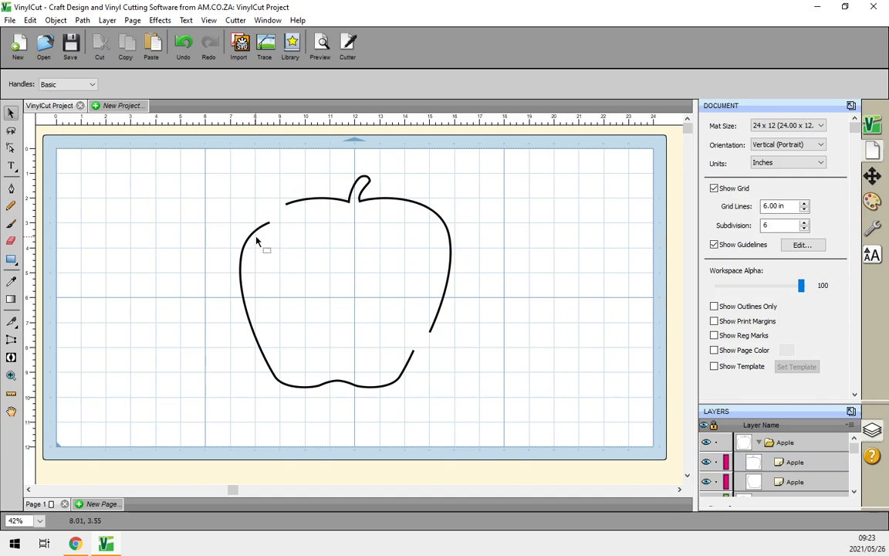
pyautogui.moveTo(432, 343)
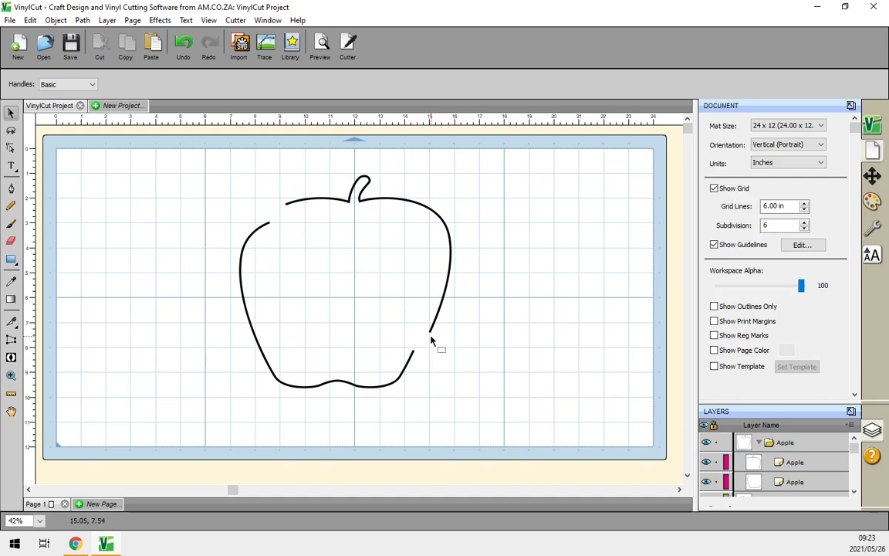
pyautogui.moveTo(348, 346)
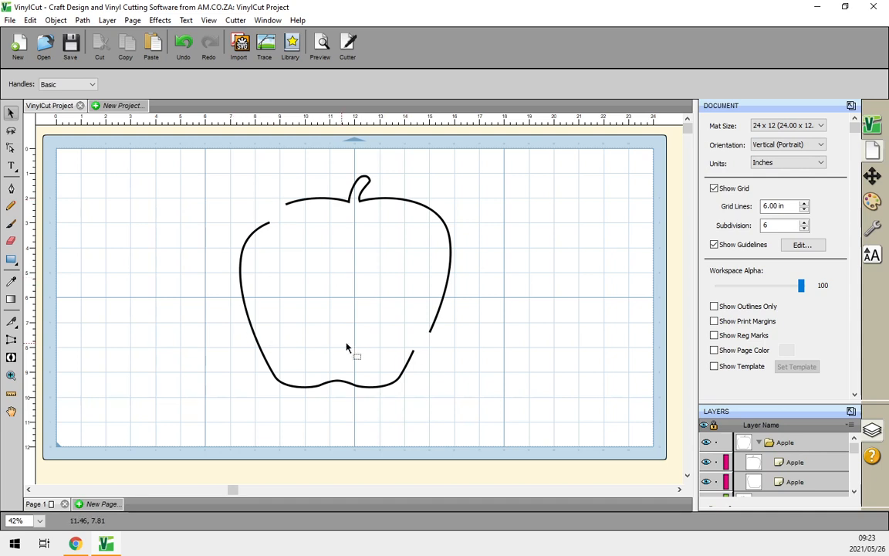
pyautogui.moveTo(392, 366)
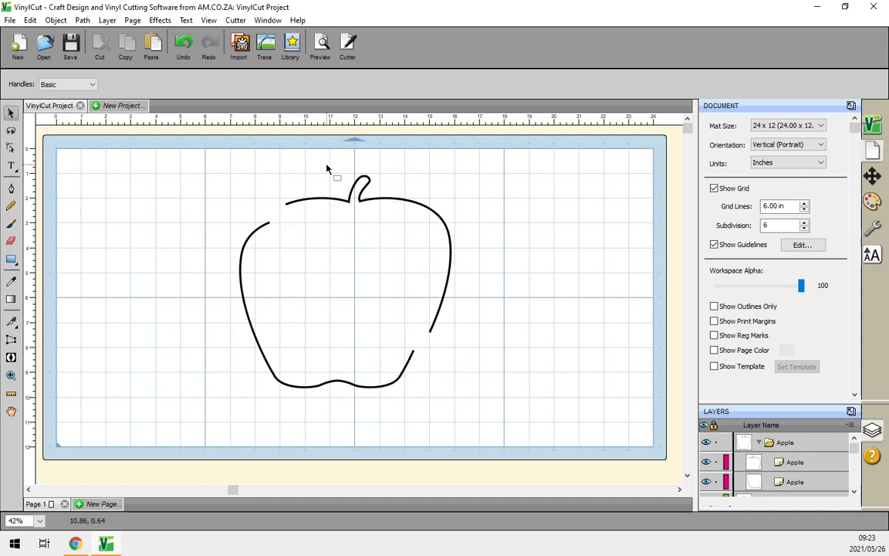
pyautogui.moveTo(259, 181)
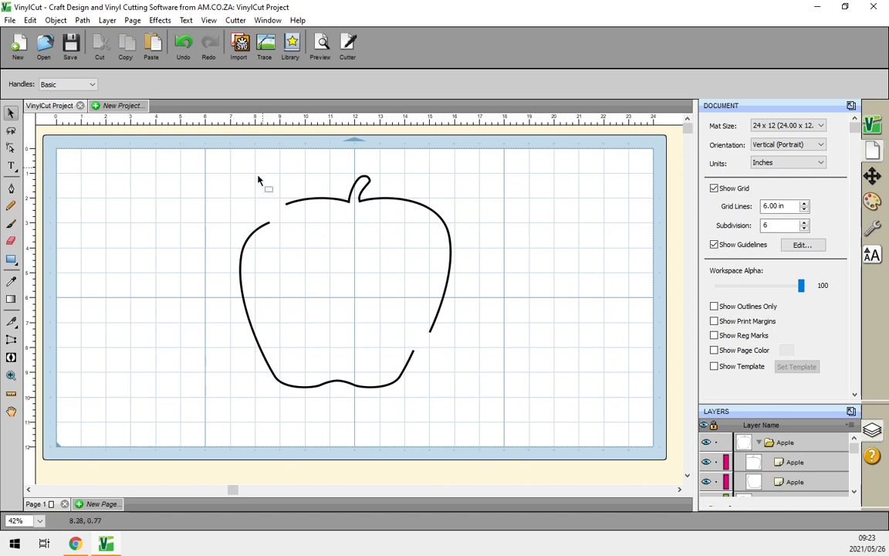
pyautogui.moveTo(299, 389)
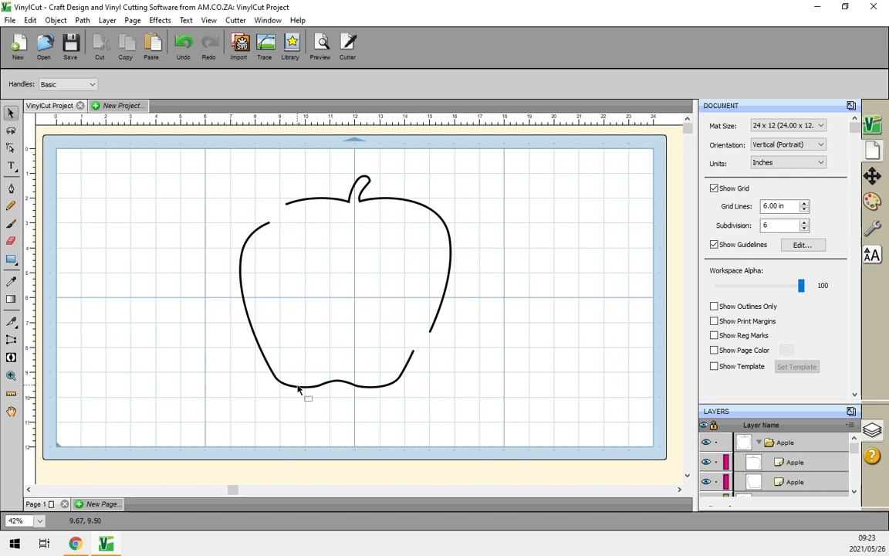
pyautogui.moveTo(423, 334)
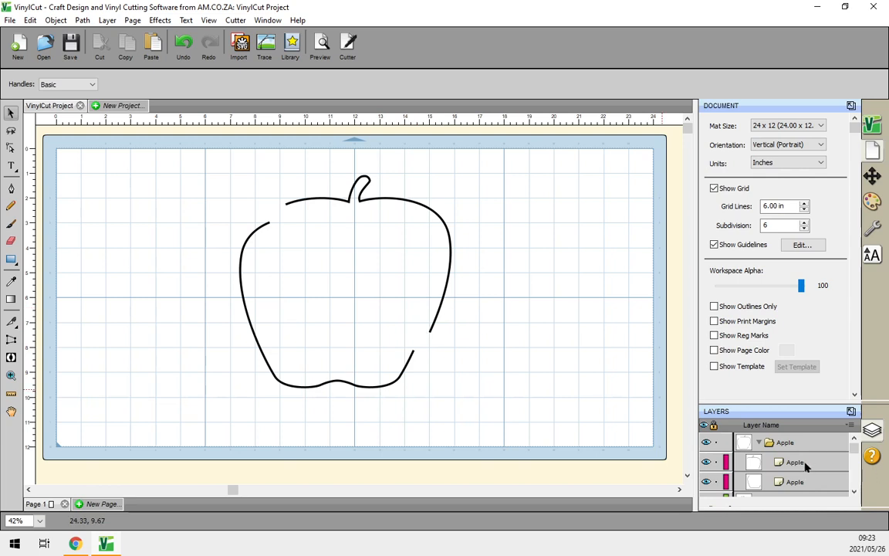
# Close both apple halves via Path > Close Path into red-filled shapes with black outlines
pyautogui.click(795, 461)
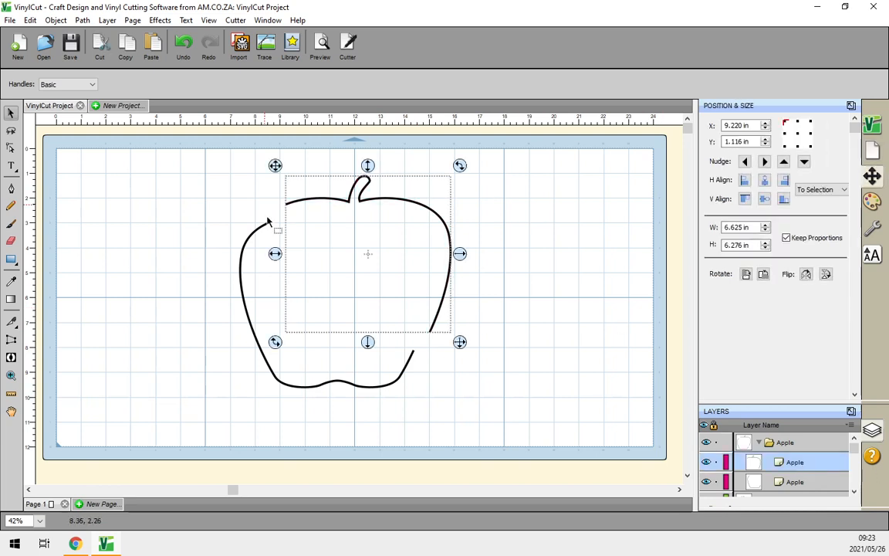
pyautogui.rightClick(378, 203)
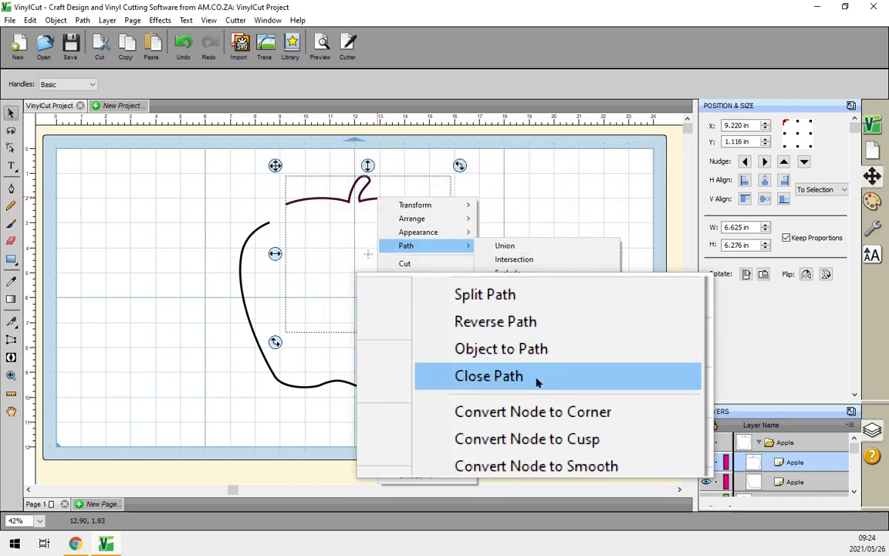
pyautogui.click(488, 375)
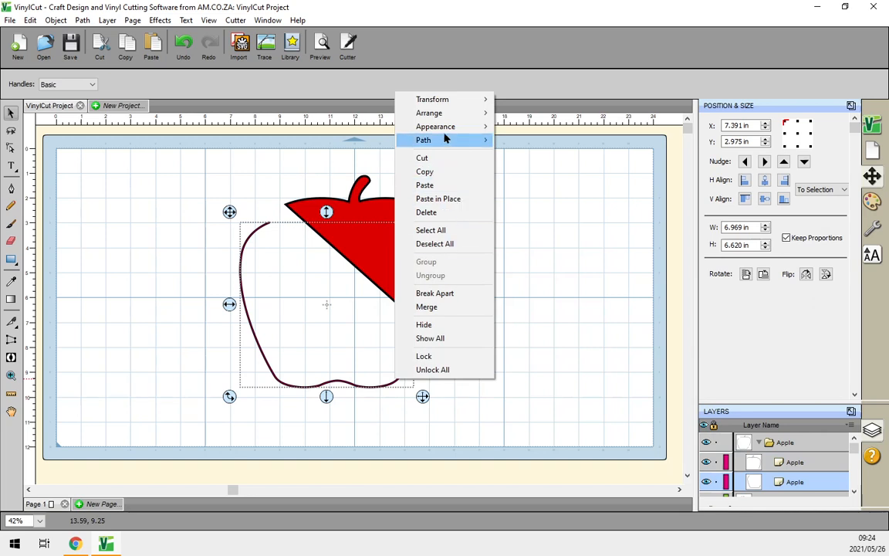
pyautogui.moveTo(422, 139)
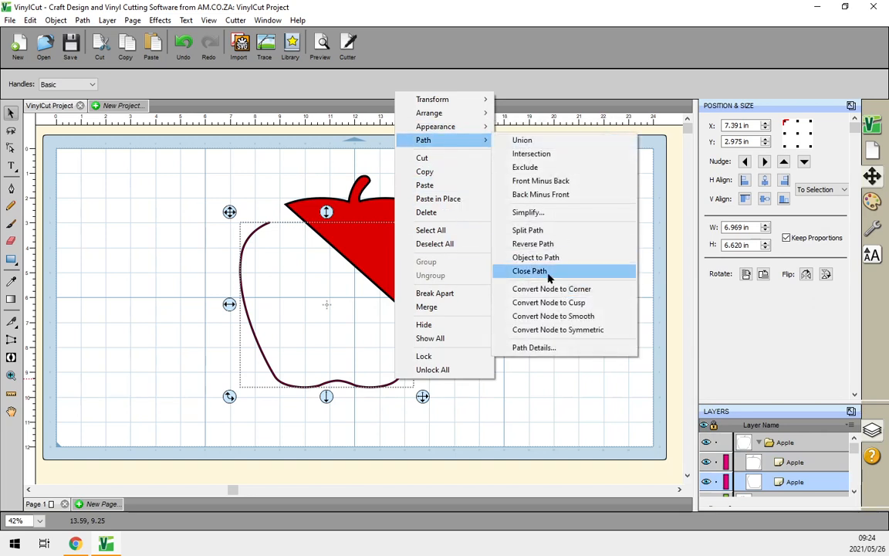
pyautogui.click(529, 272)
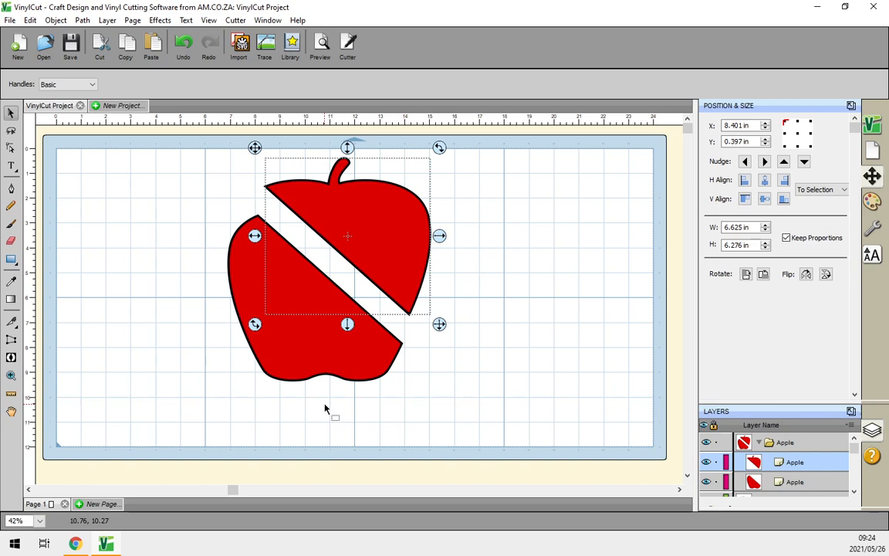
pyautogui.moveTo(286, 457)
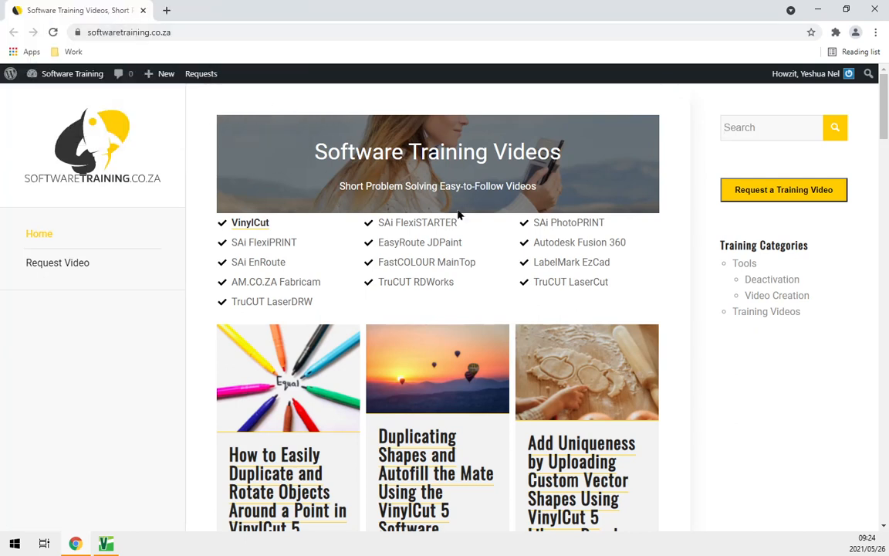
pyautogui.moveTo(262, 259)
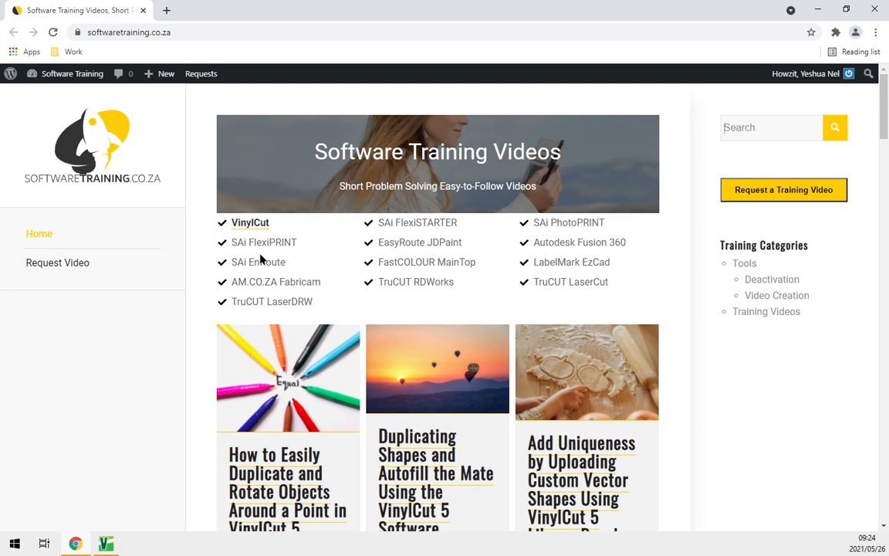
pyautogui.moveTo(502, 263)
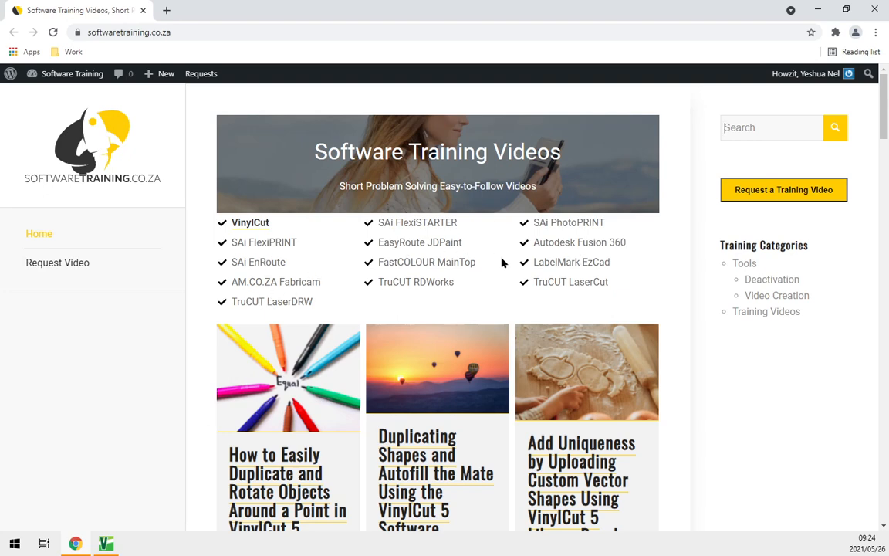
pyautogui.moveTo(763, 126)
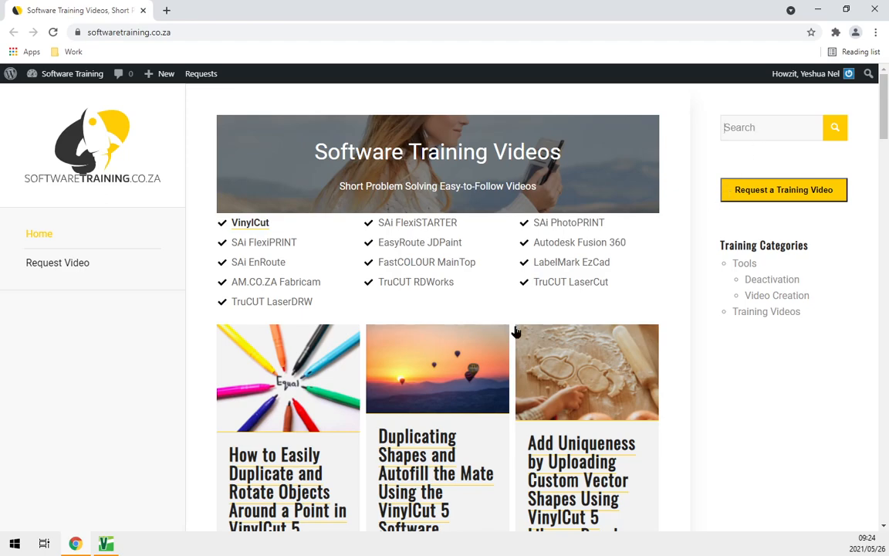
pyautogui.moveTo(522, 372)
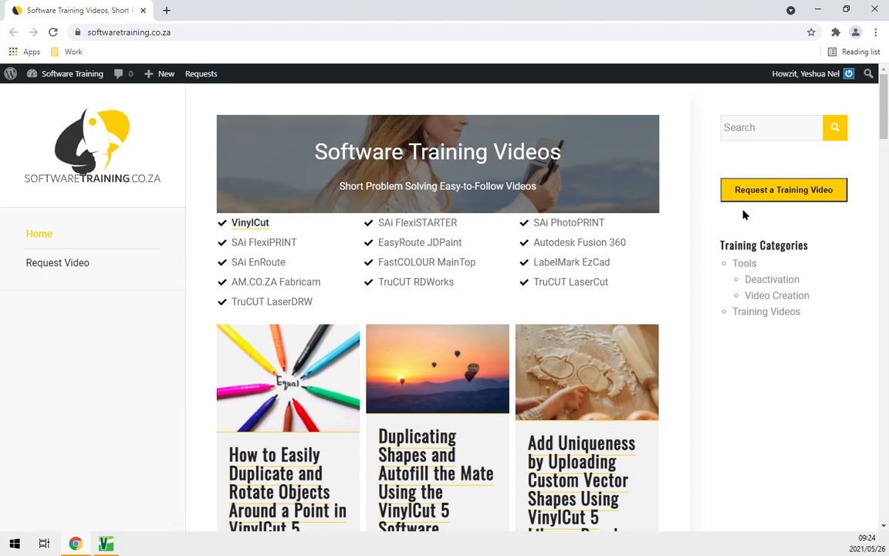
pyautogui.moveTo(753, 216)
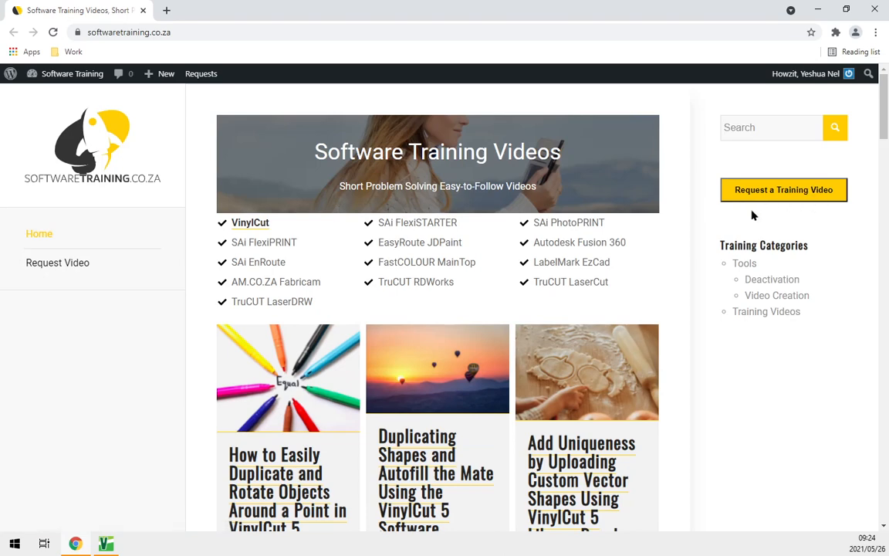
pyautogui.moveTo(386, 281)
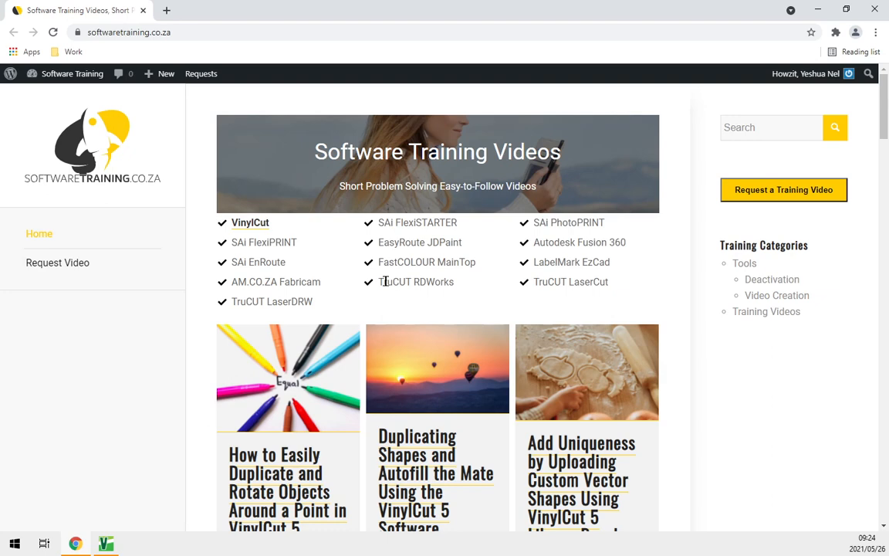
pyautogui.moveTo(331, 375)
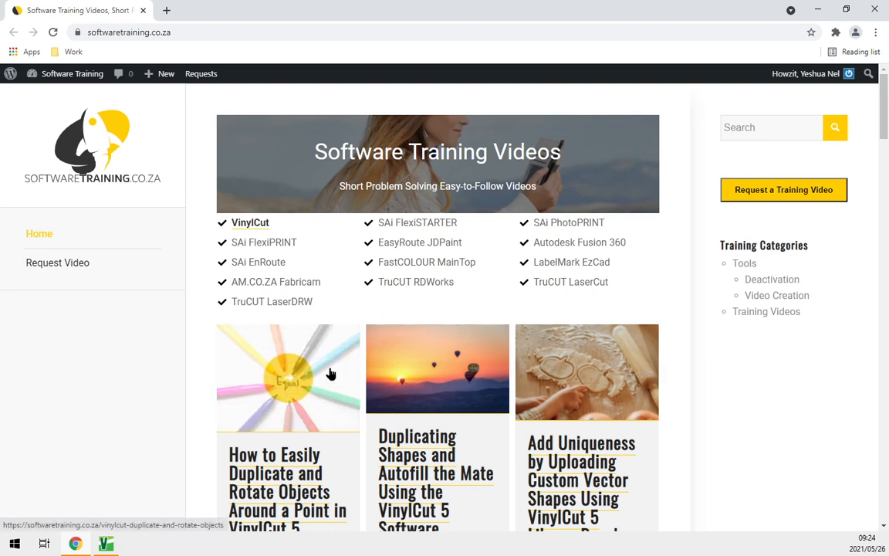